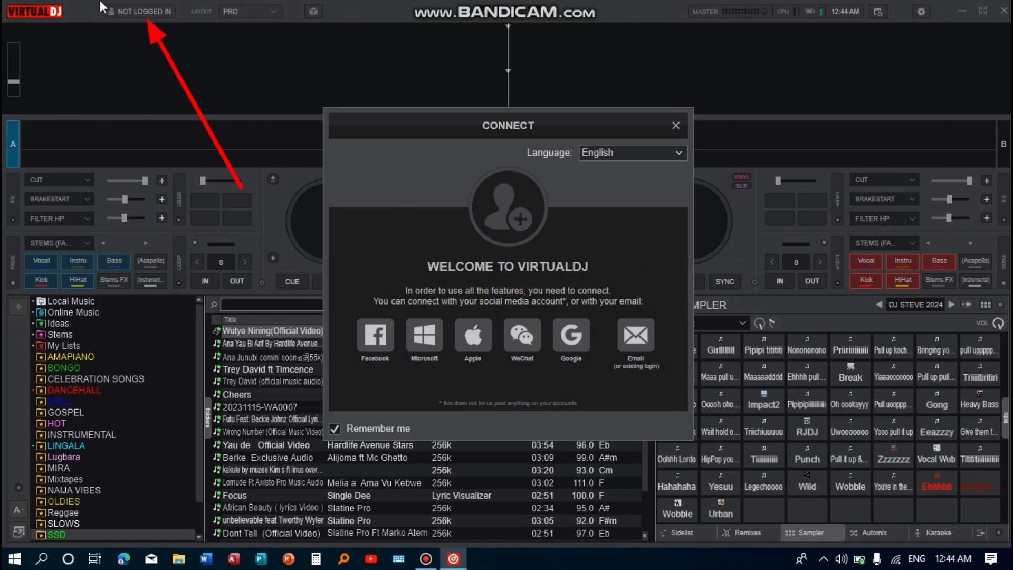
mouse_move(139, 11)
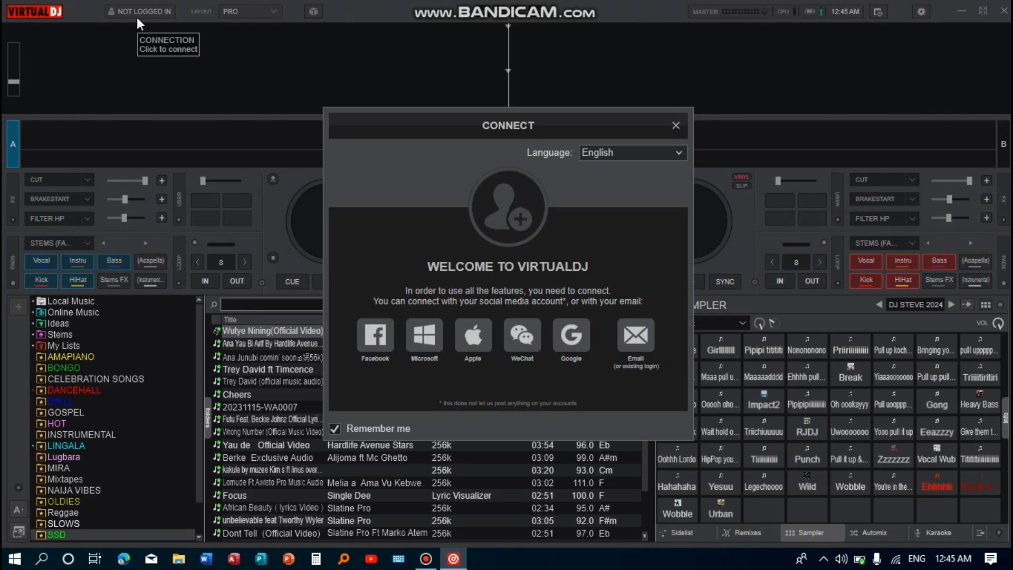
mouse_move(330, 236)
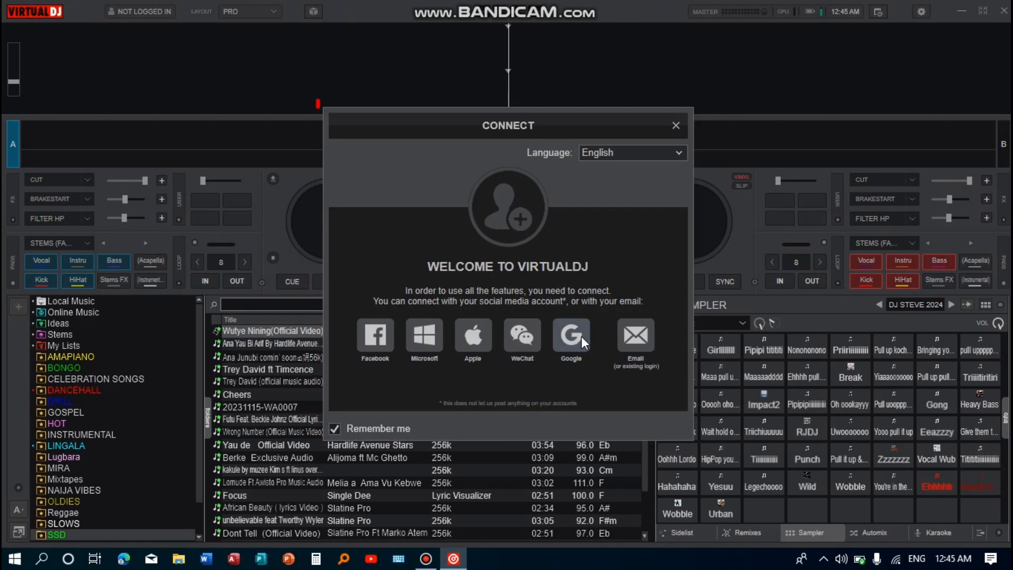
- Choose Google in the CONNECT dialog and select the Google account to continue with
left_click(570, 334)
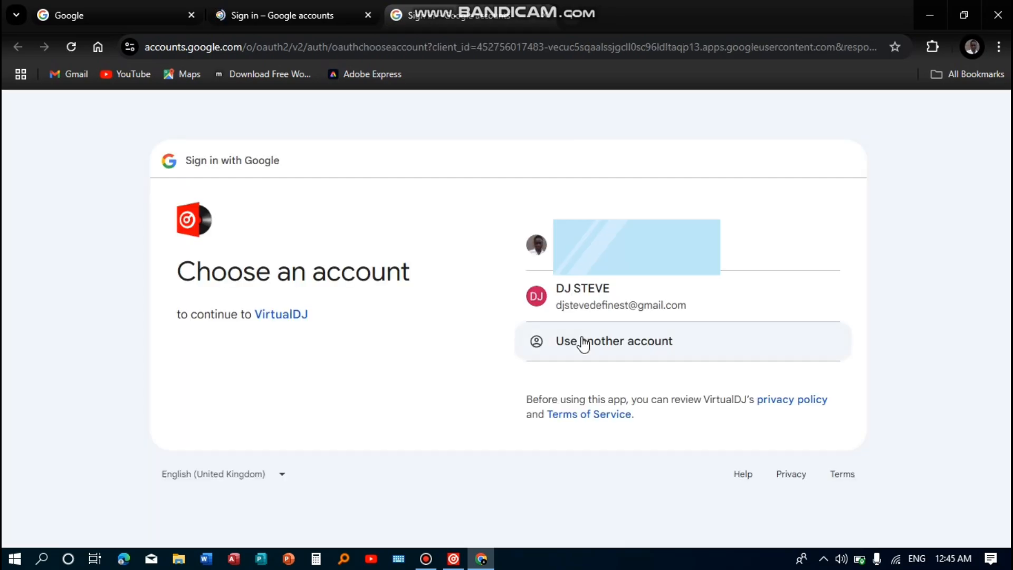
mouse_move(494, 373)
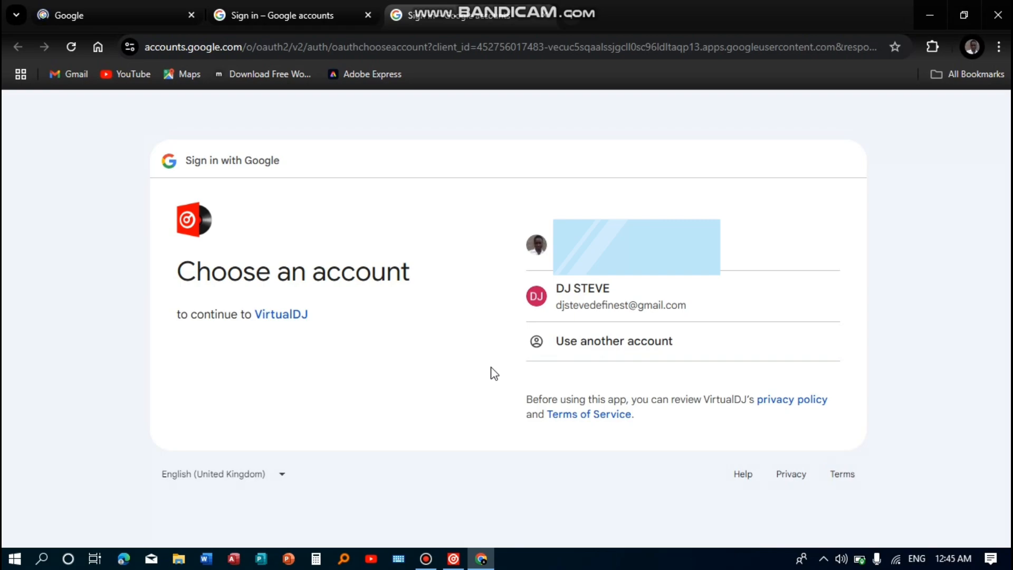
mouse_move(506, 370)
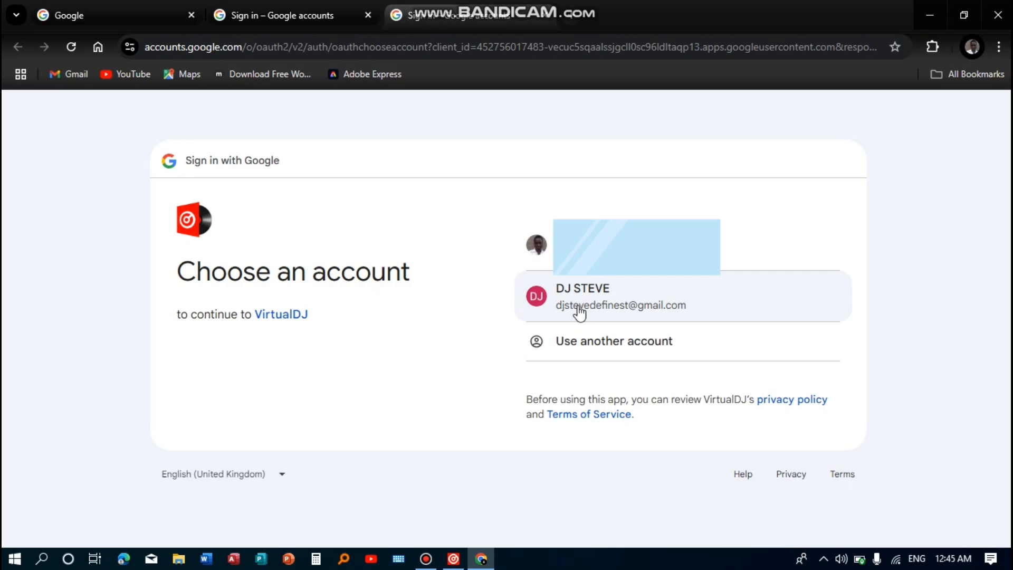
left_click(621, 296)
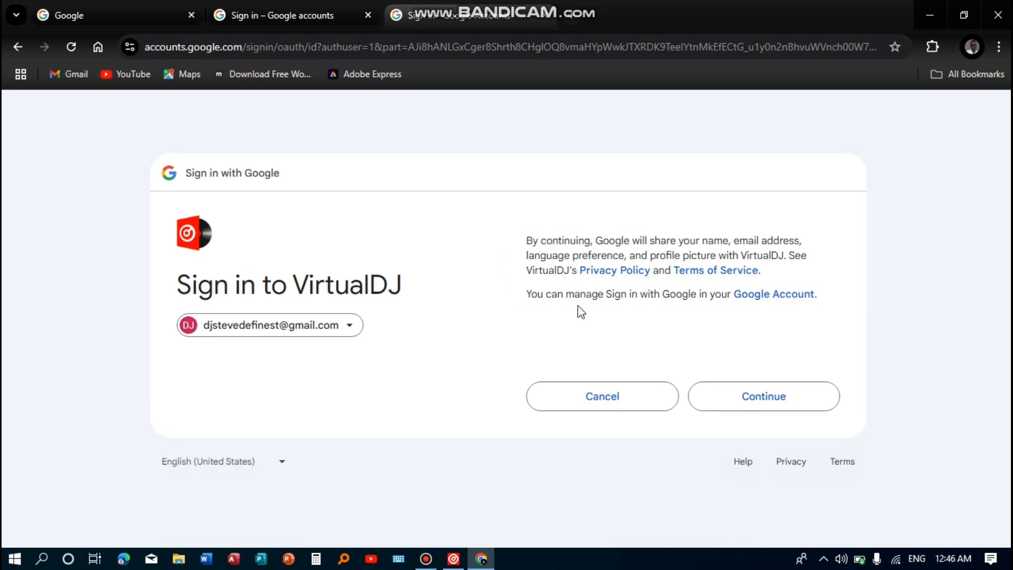
- Confirm Continue on the consent page so VirtualDJ reports the Google account as connected
left_click(763, 396)
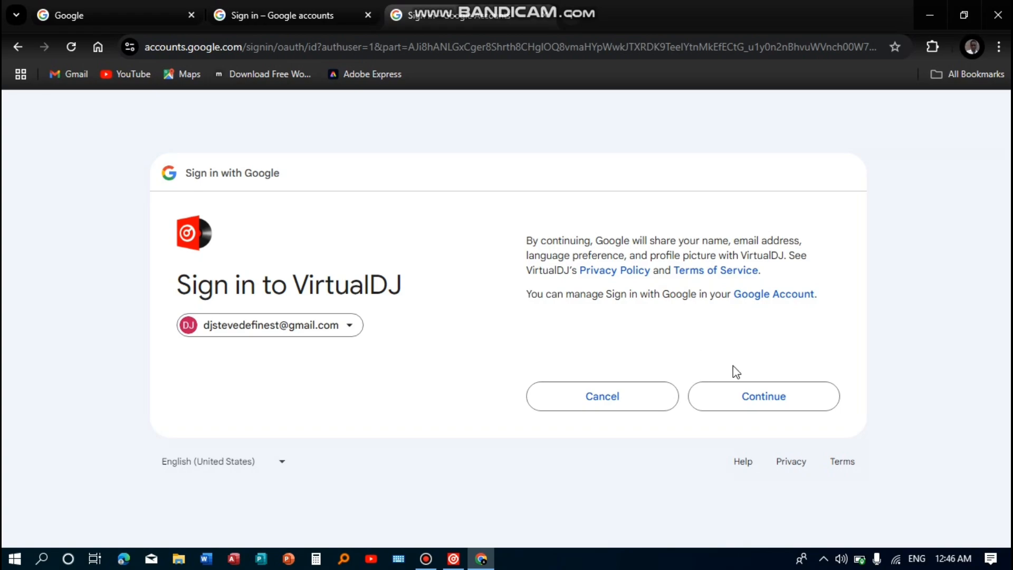
left_click(763, 396)
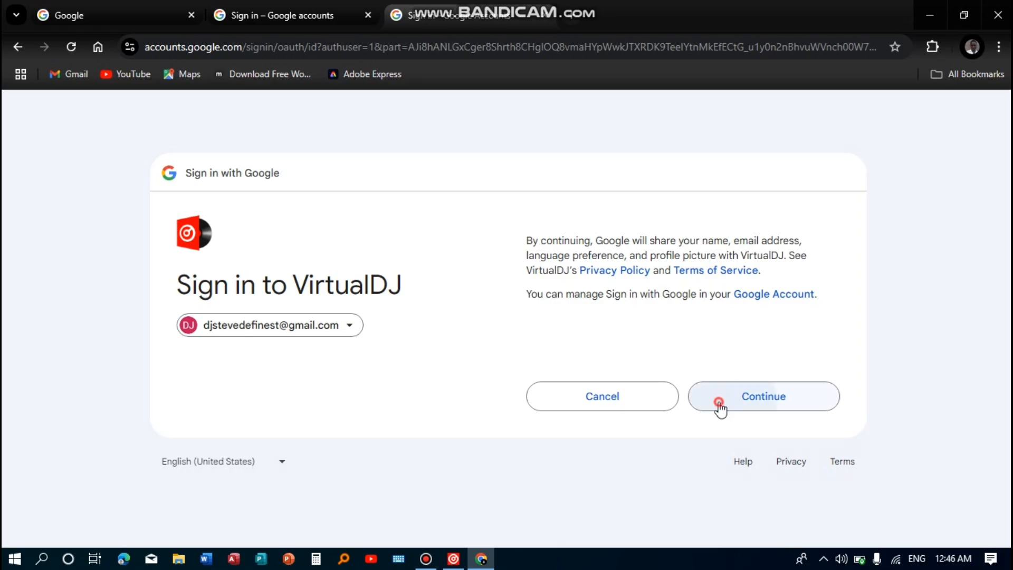
left_click(763, 396)
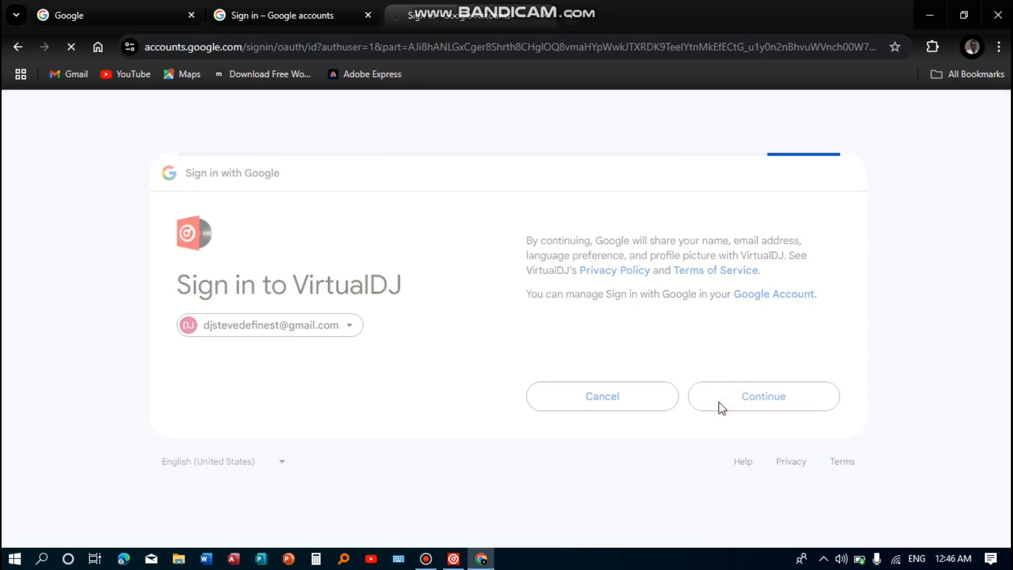
left_click(763, 396)
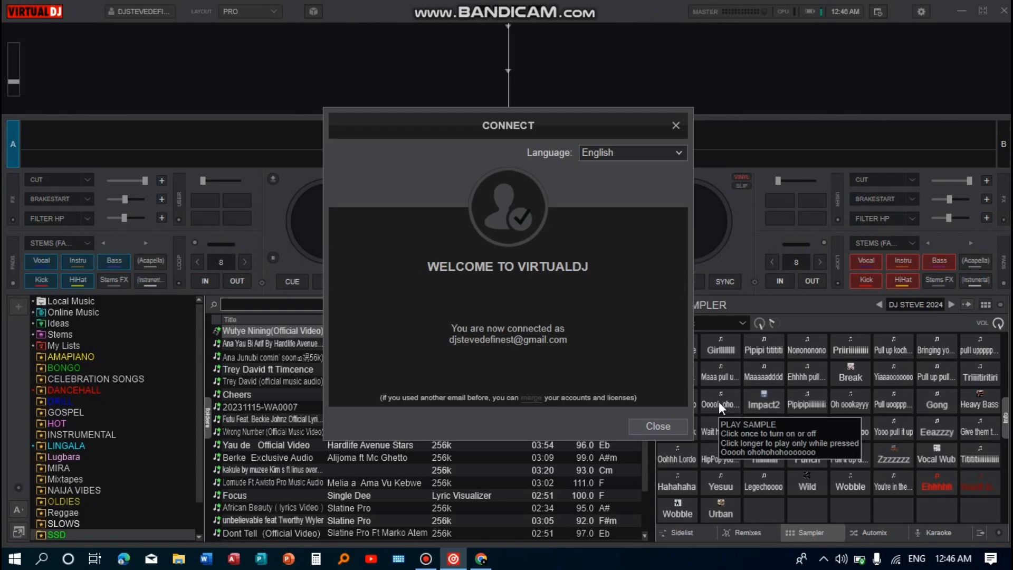
mouse_move(517, 373)
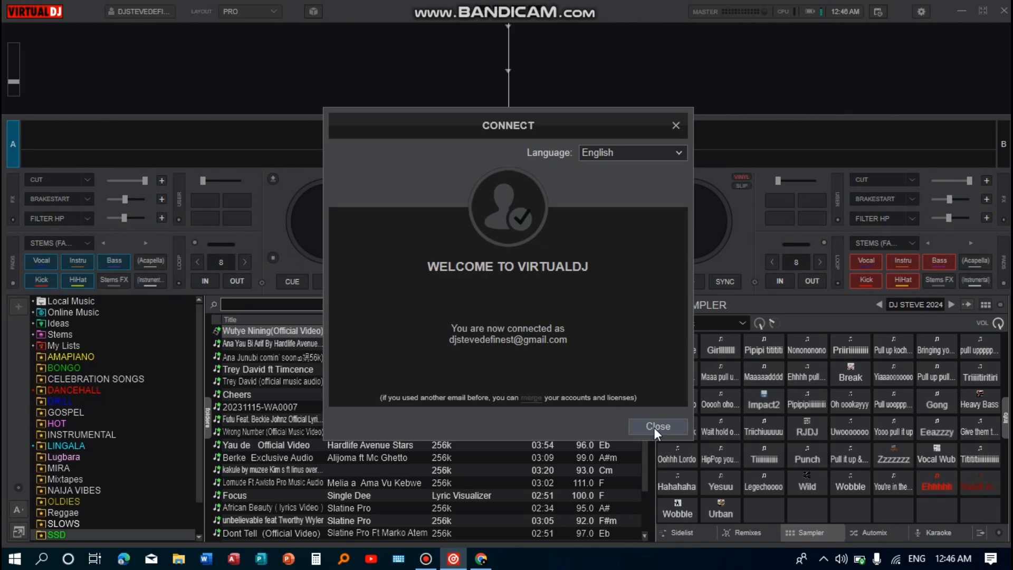
- Close the CONNECT welcome window to return to the main mixing screen
left_click(657, 426)
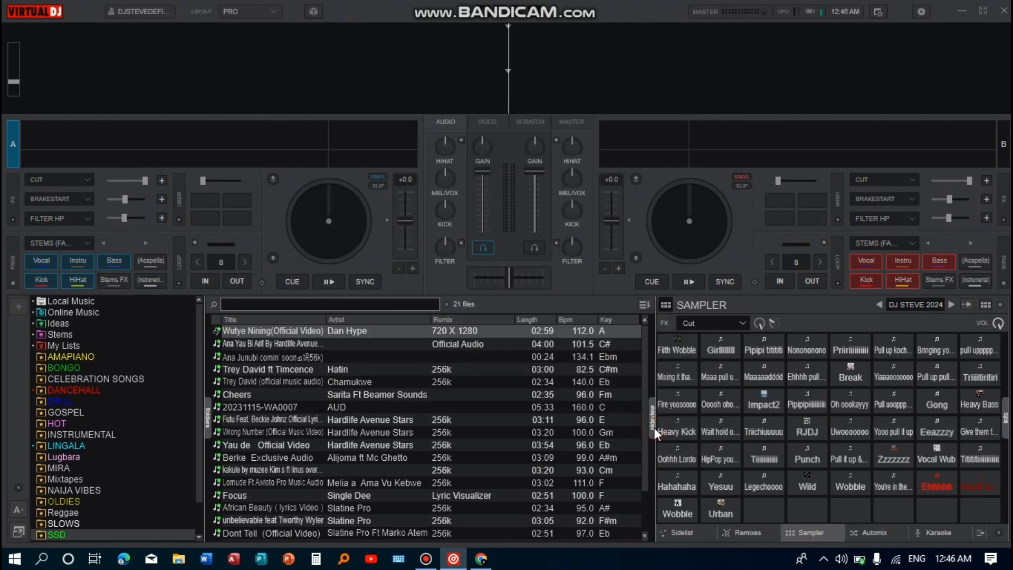
mouse_move(166, 136)
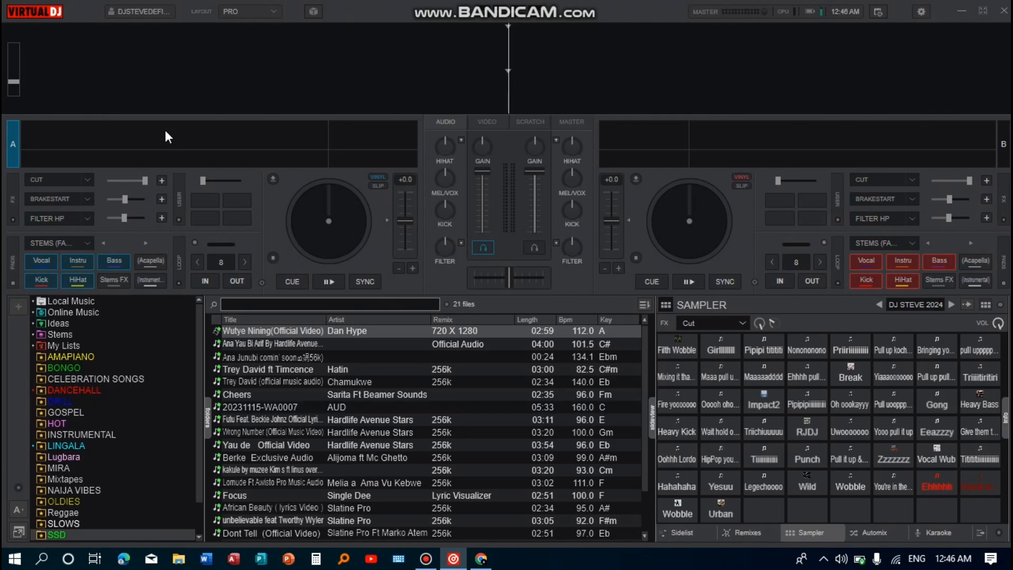
- Show the signed-in account's menu at the top left, revealing the Log out option
left_click(138, 11)
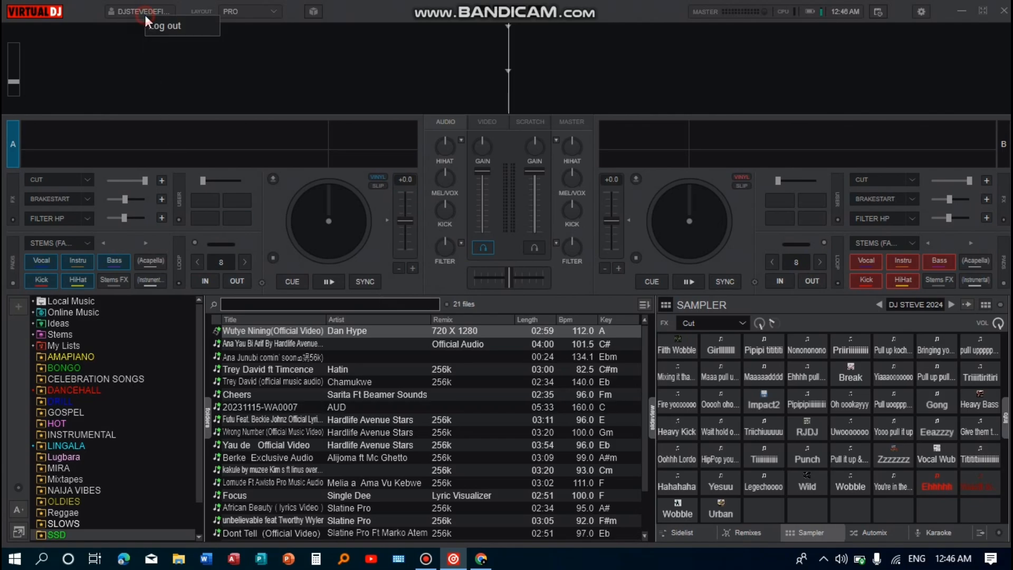